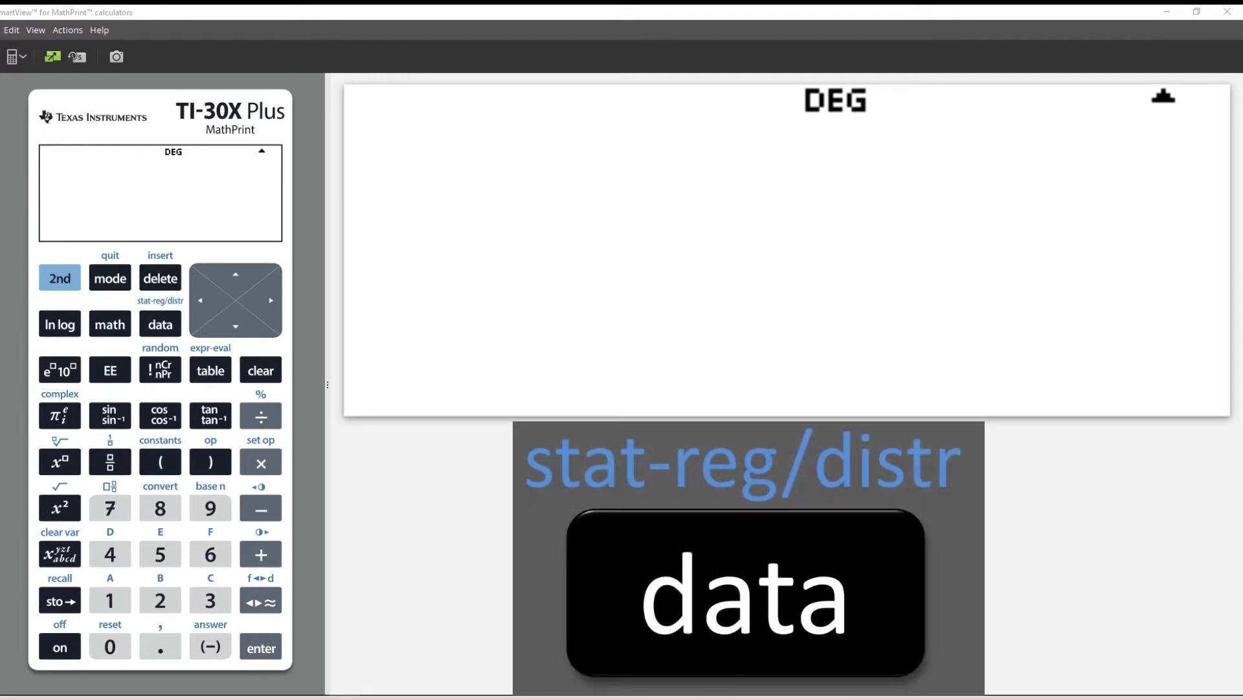
mouse_move(60, 279)
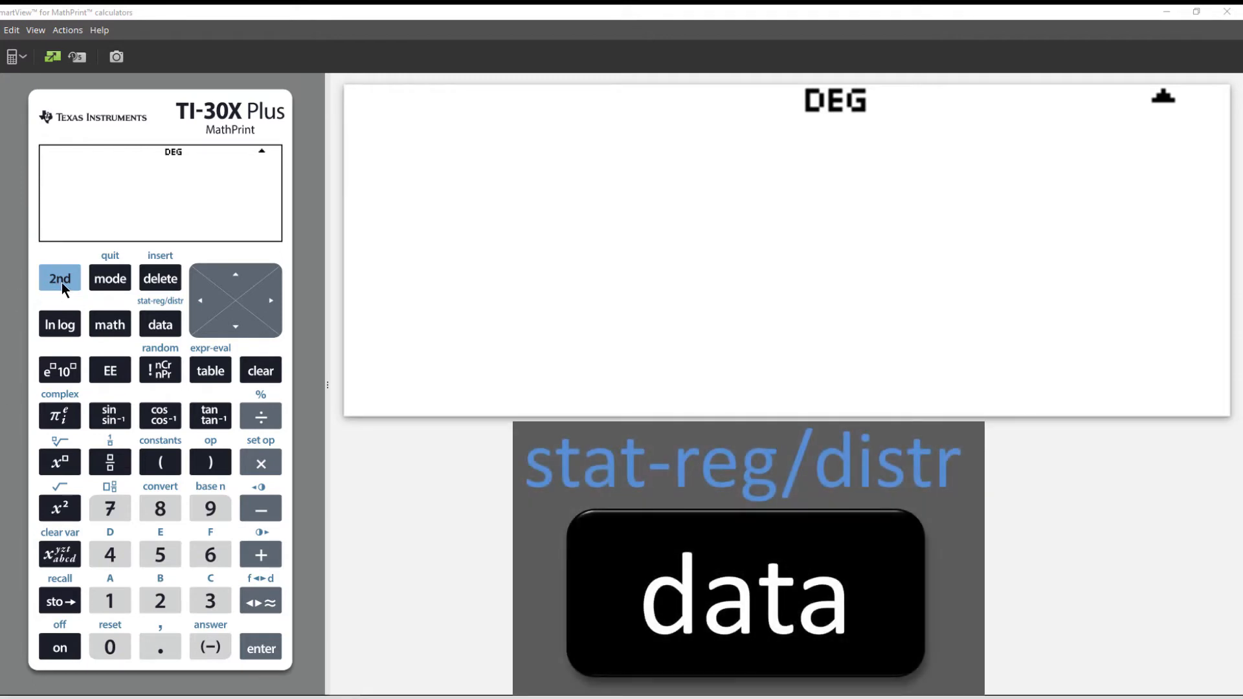
- Reach the DISTR list via 2nd data and select 4:Binomialpdf
left_click(59, 279)
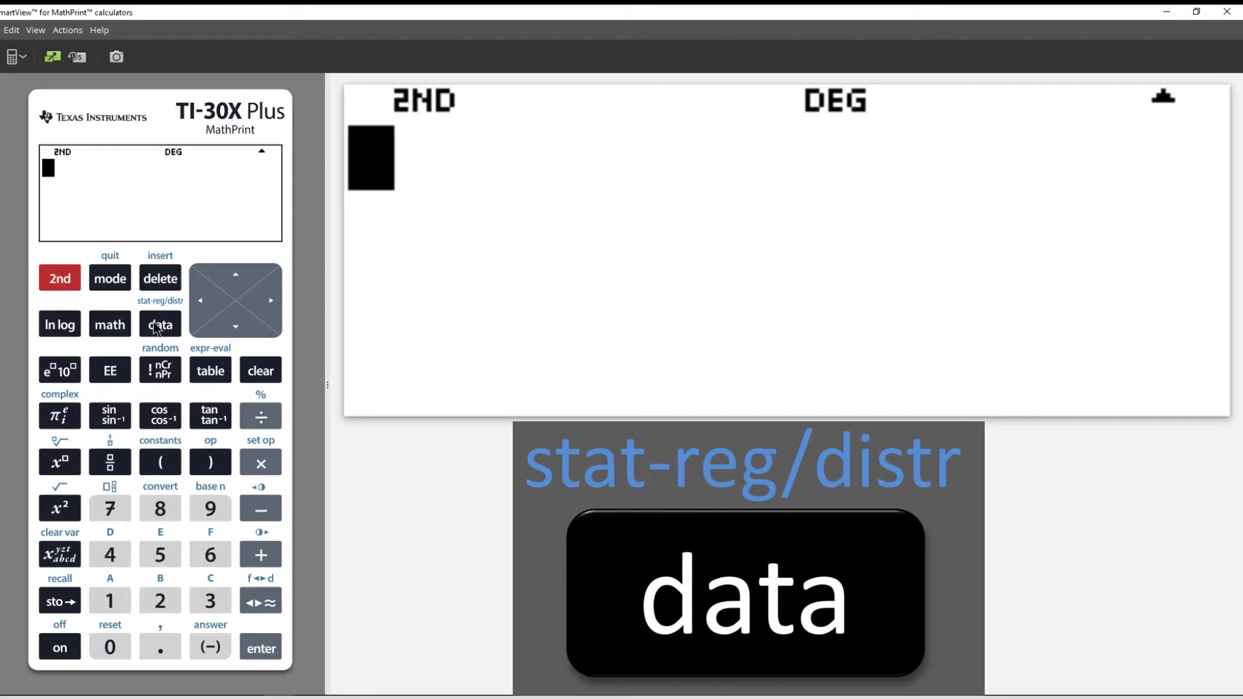
left_click(160, 324)
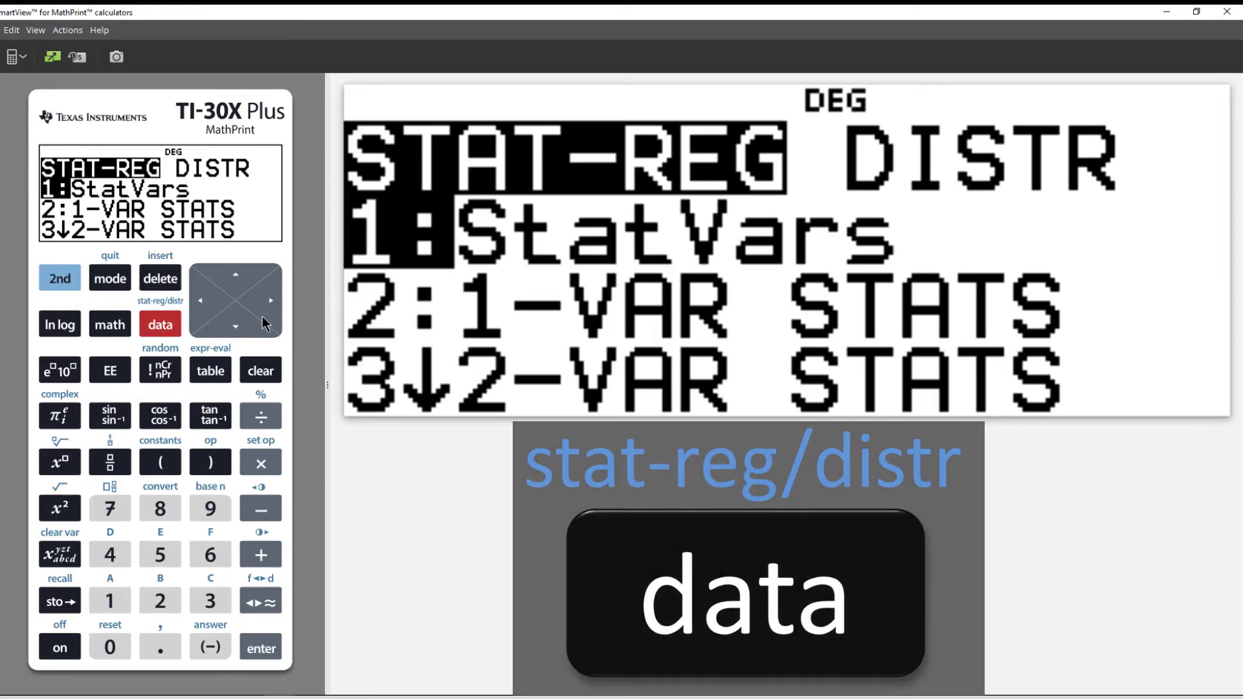
left_click(270, 300)
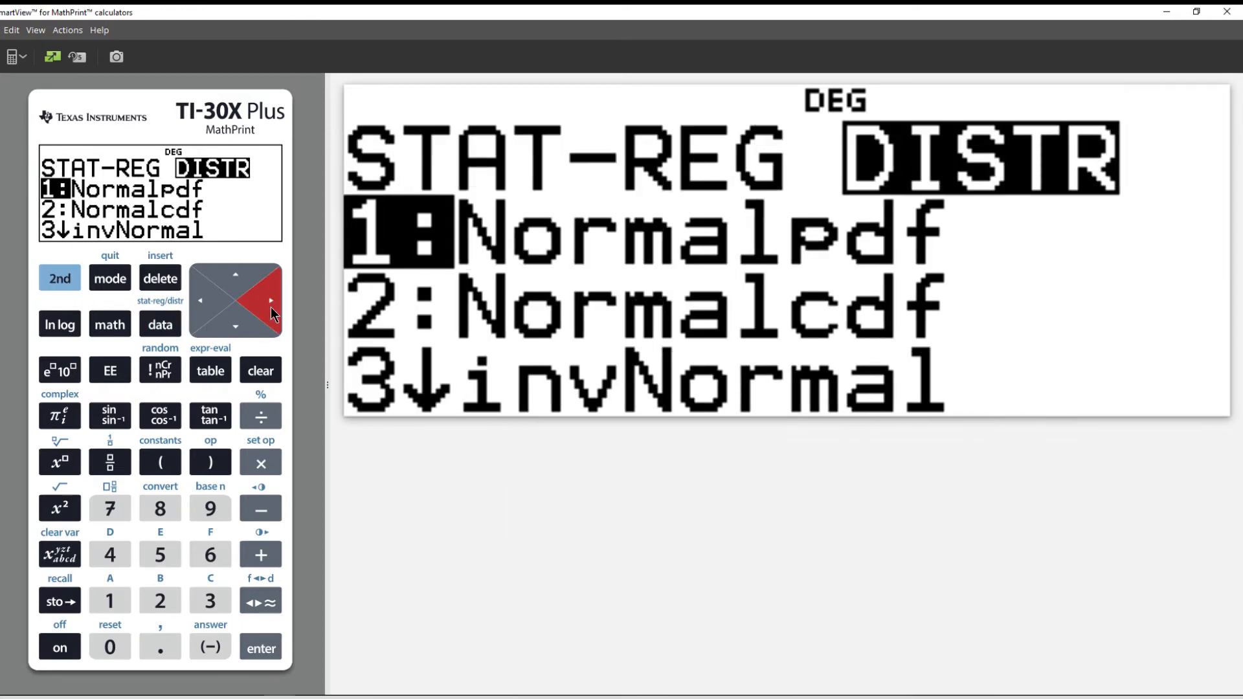
left_click(235, 327)
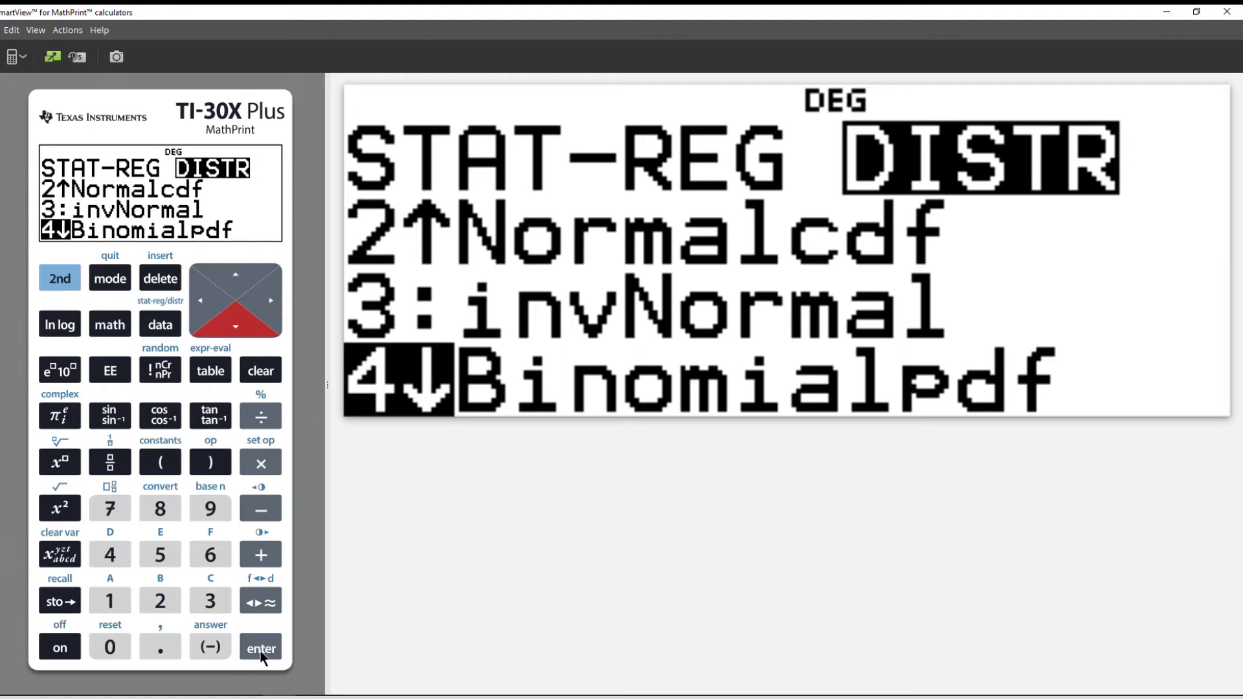
left_click(260, 647)
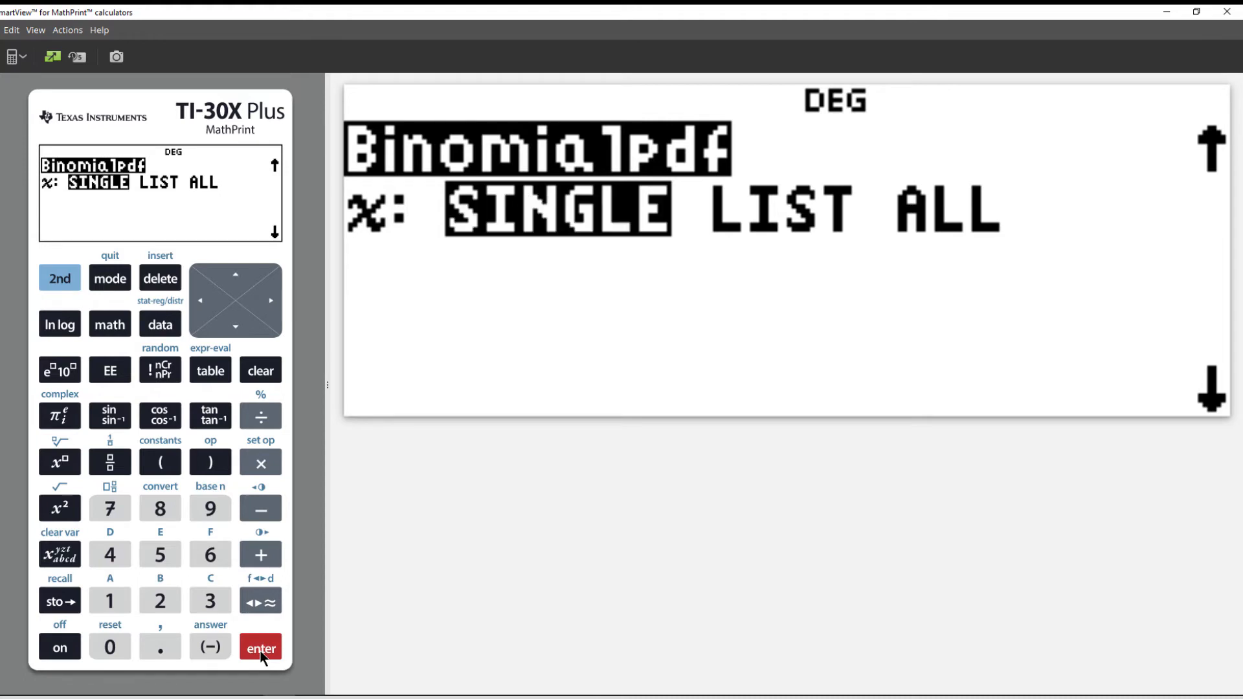
- Choose SINGLE x and enter n=25, p(SUCCESS)=0.04, x=2
left_click(260, 647)
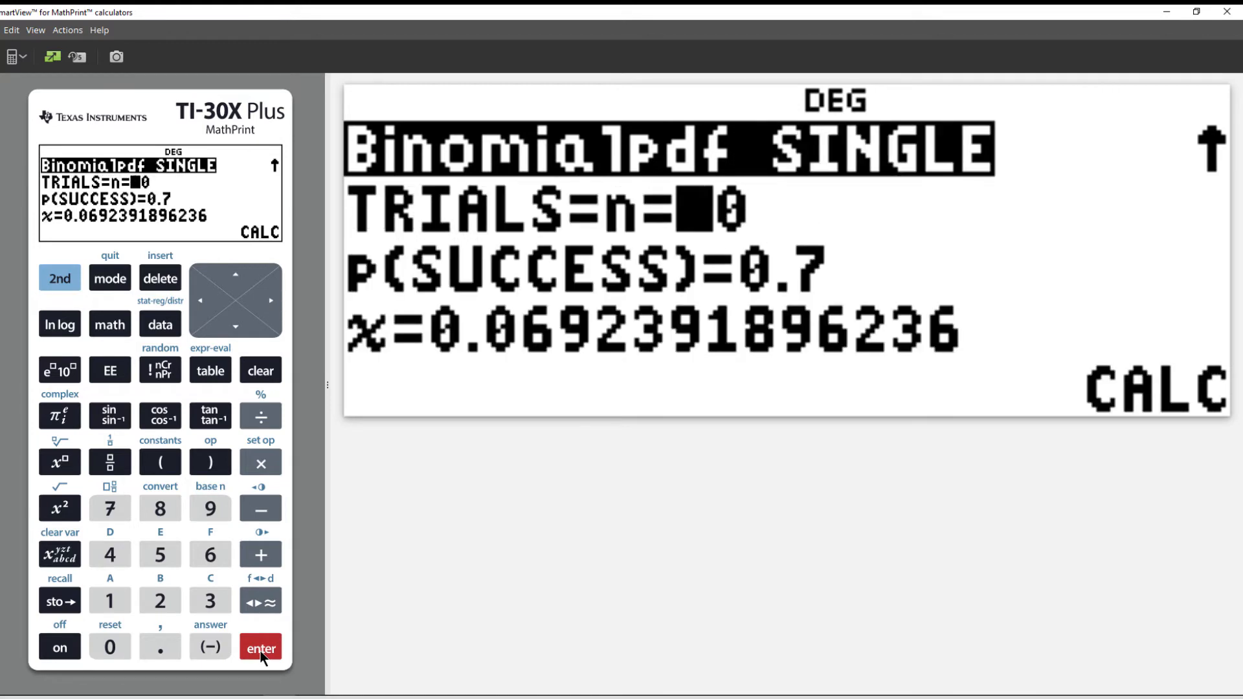
mouse_move(200, 619)
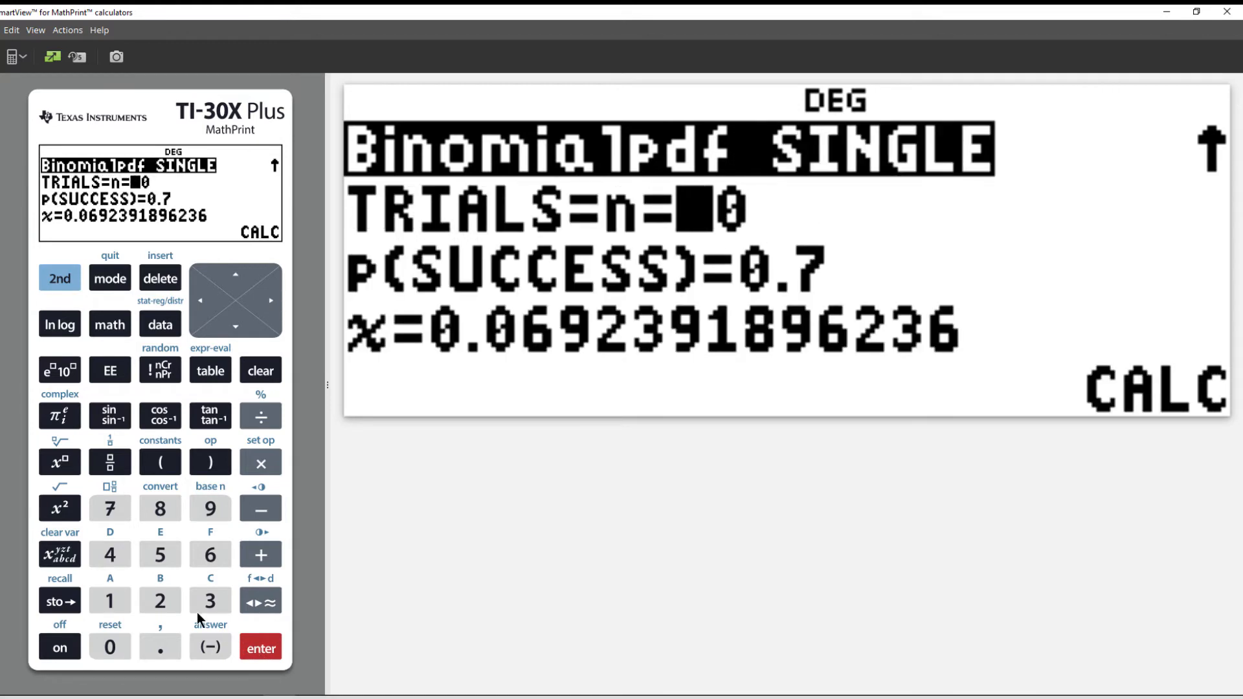
left_click(161, 554)
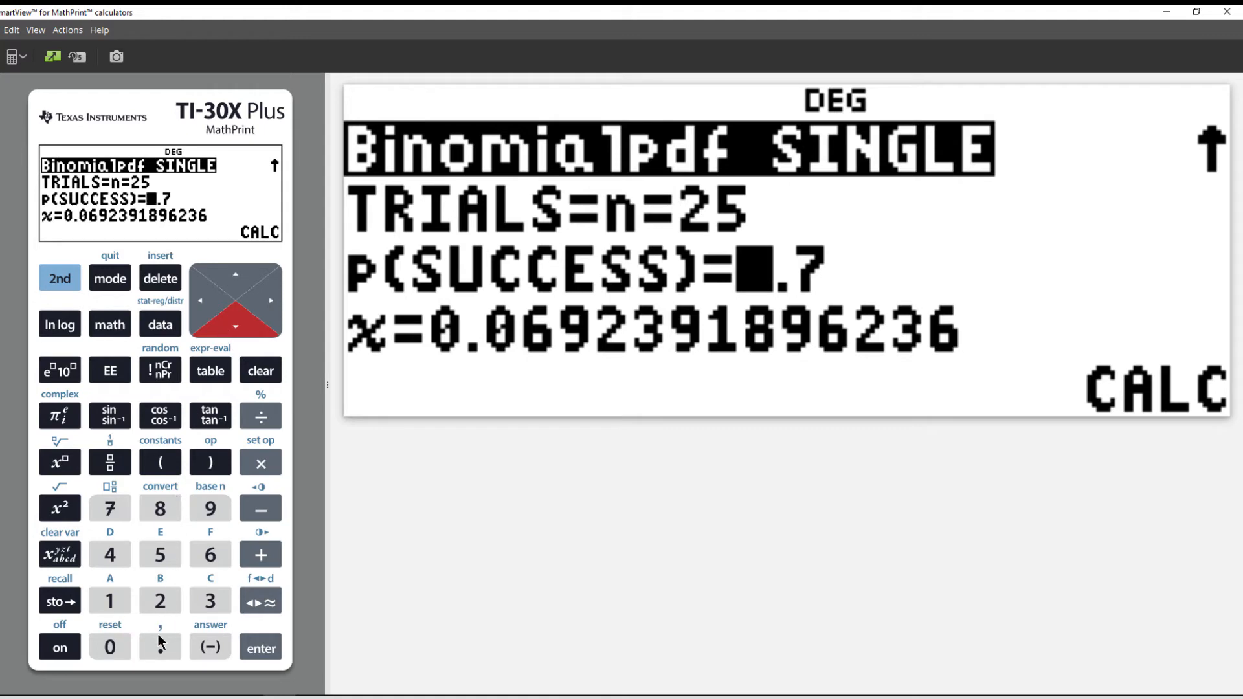
left_click(109, 554)
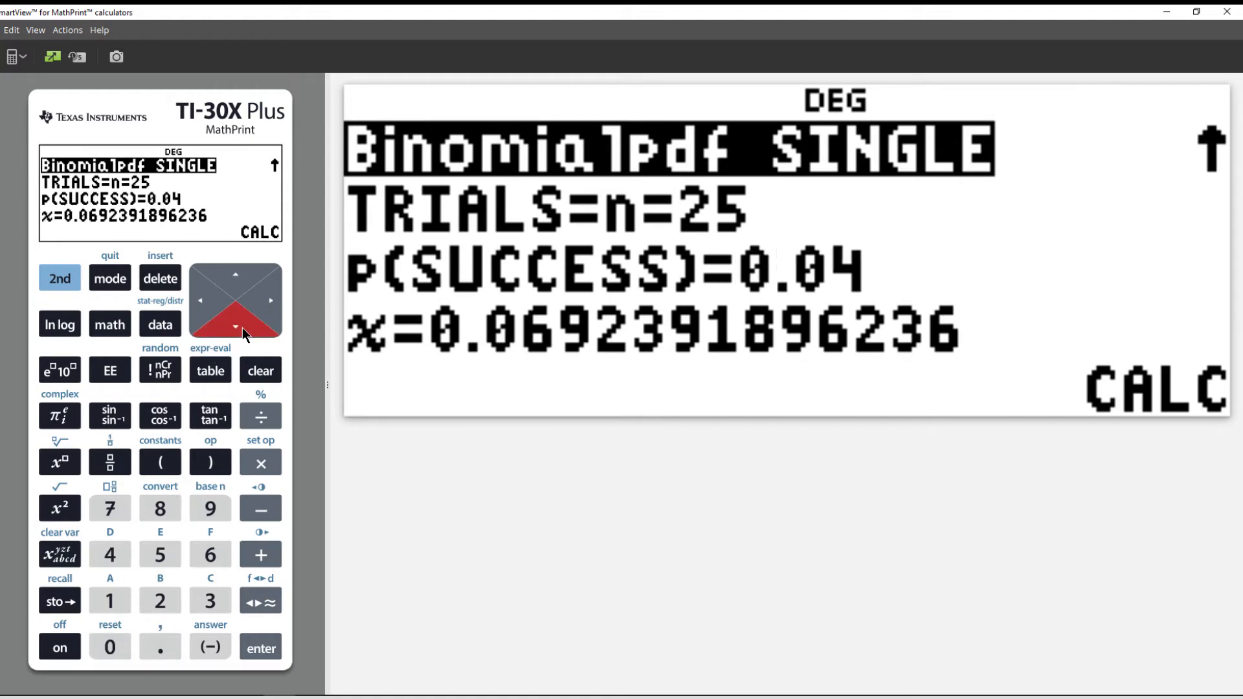
left_click(159, 600)
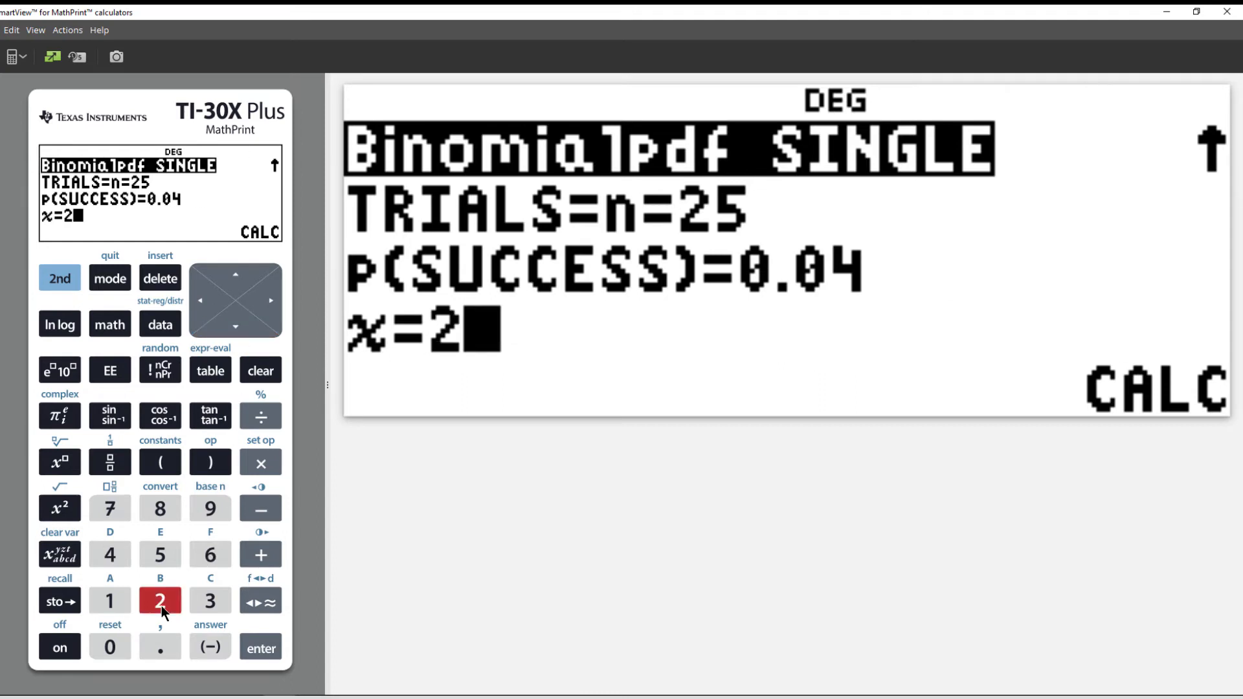
mouse_move(232, 421)
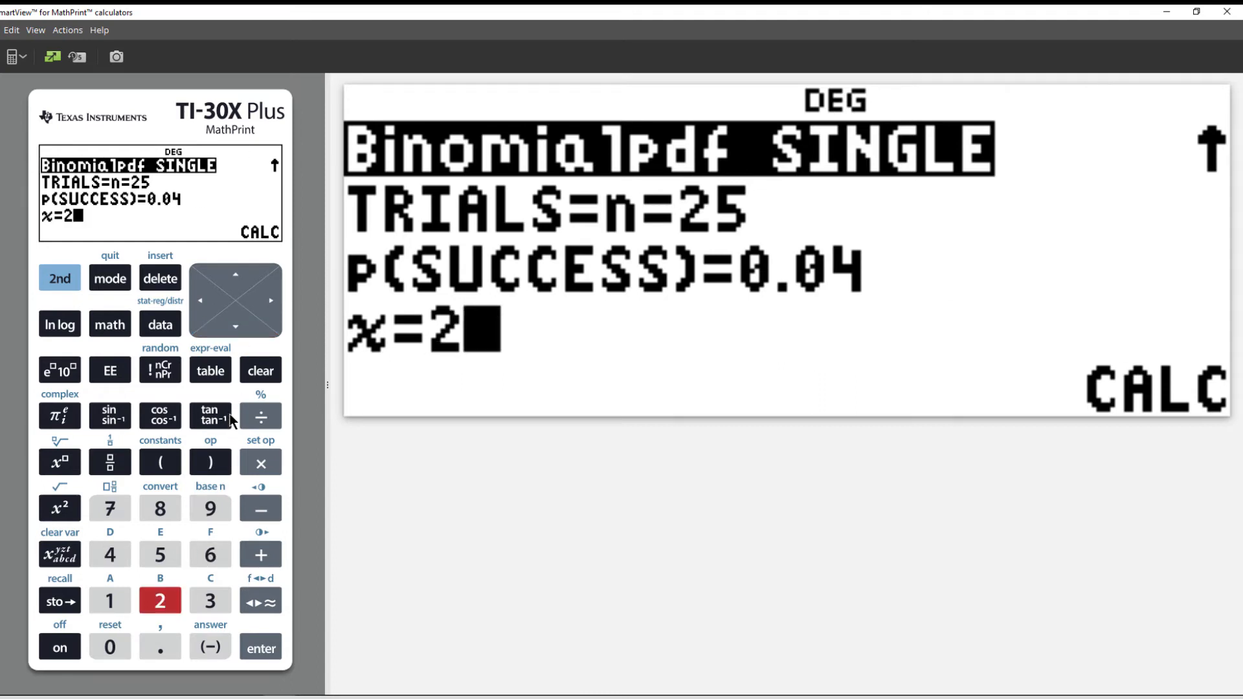
- Run CALC to get the probability 0.1877066233635
left_click(235, 326)
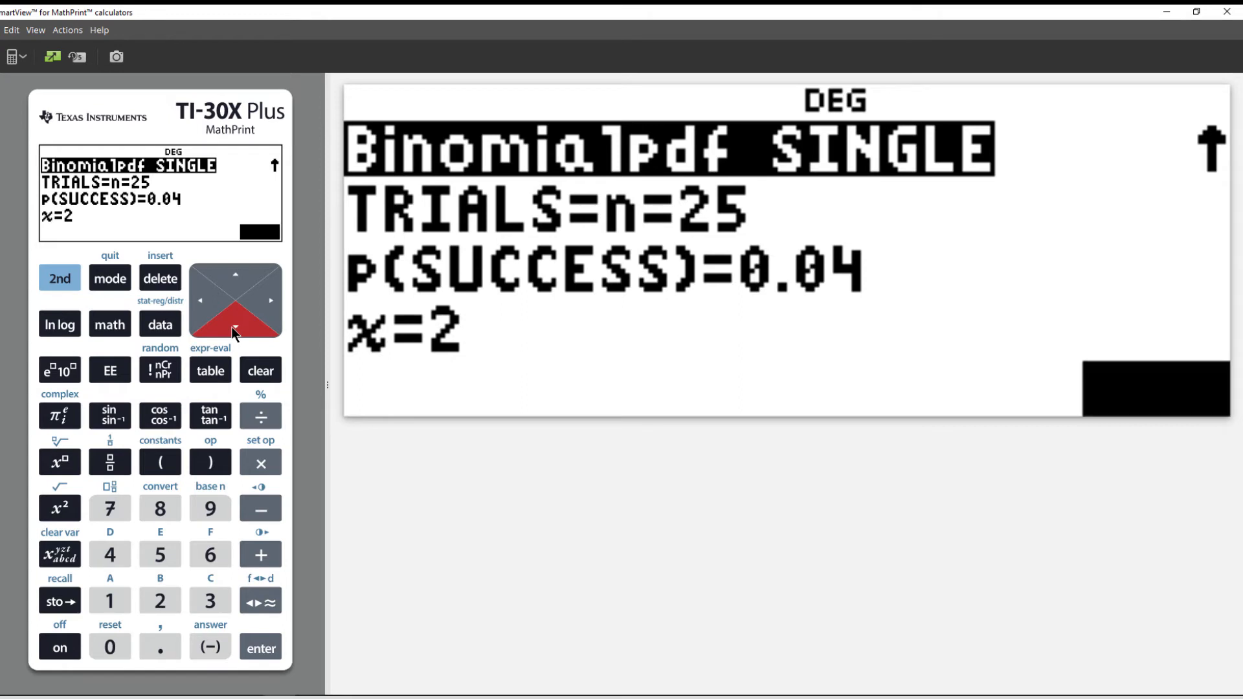
left_click(261, 648)
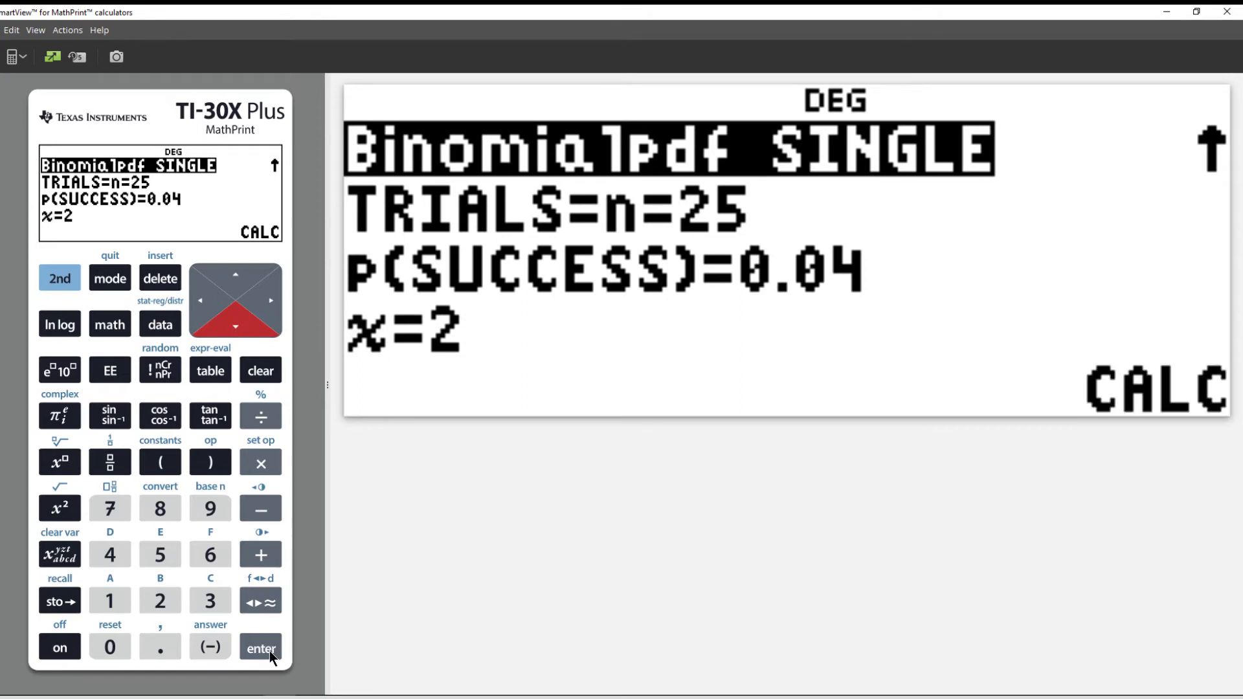
left_click(261, 649)
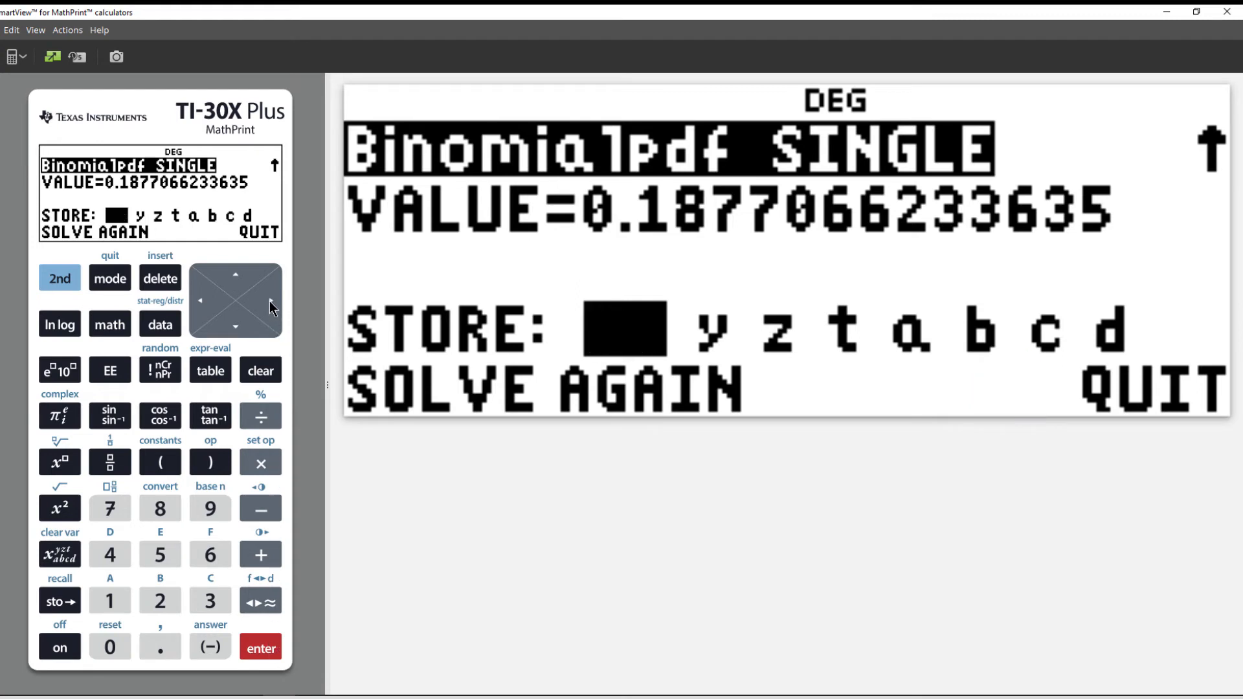
- Store the 0.1877066233635 result in variable a and return to a blank home screen
left_click(270, 302)
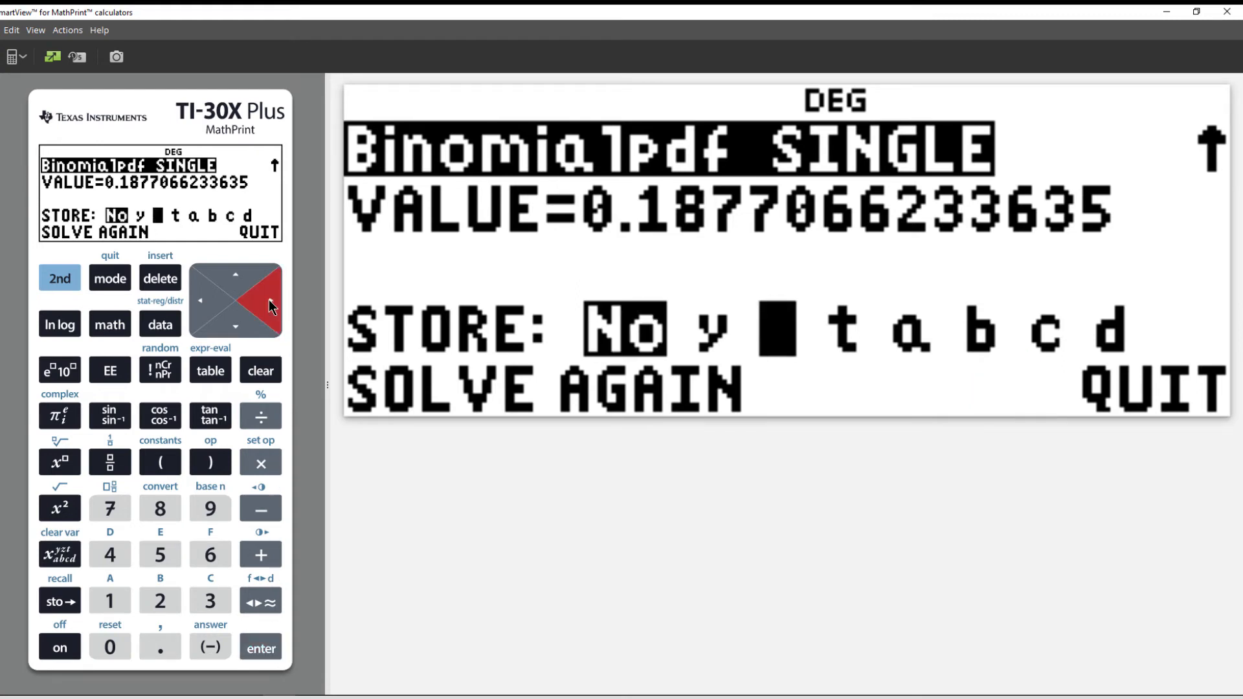
left_click(271, 301)
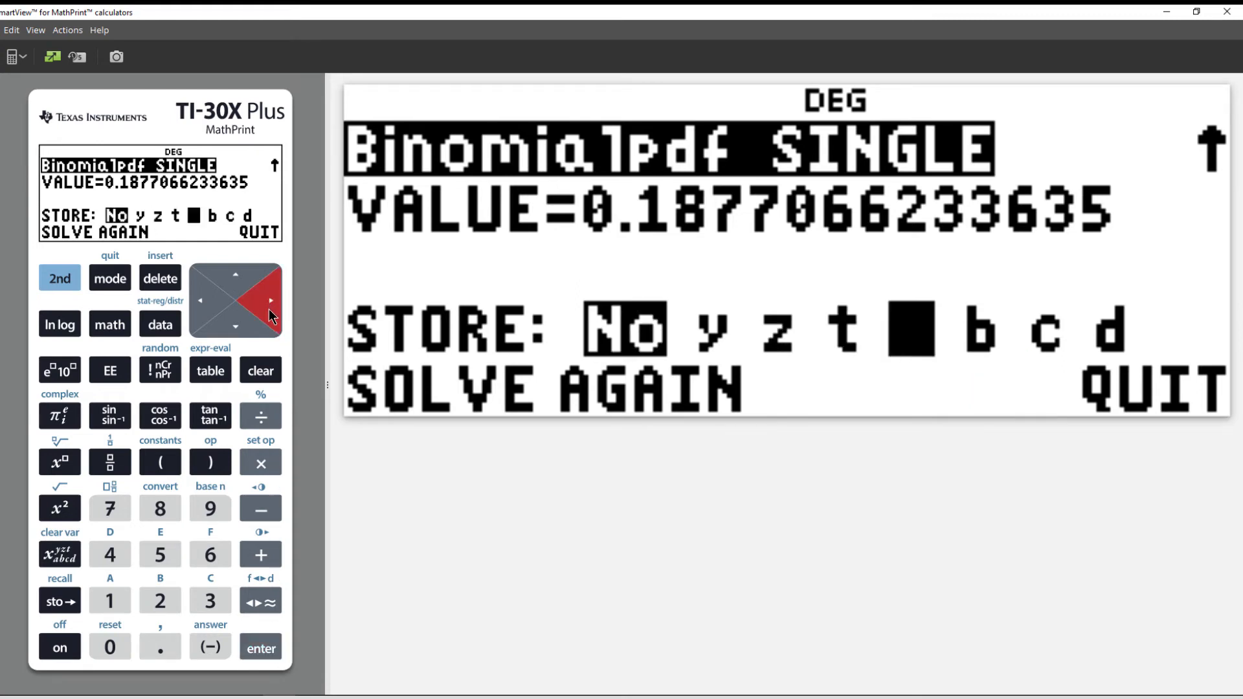
left_click(273, 301)
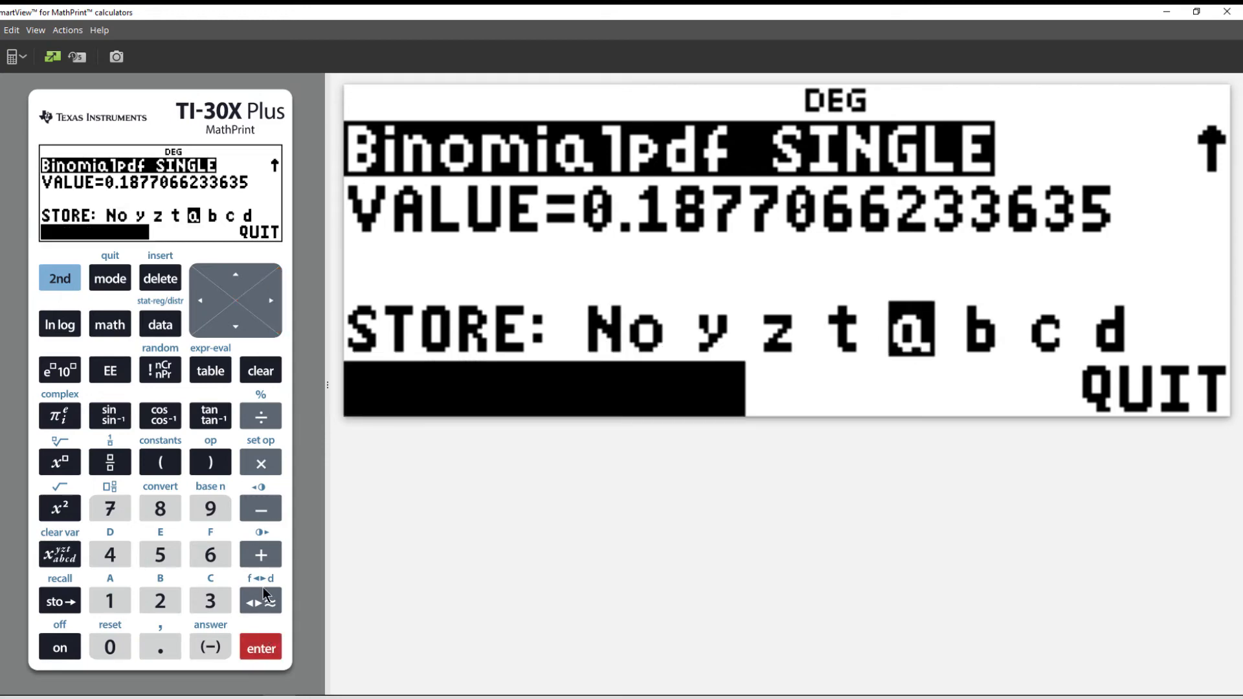
left_click(255, 299)
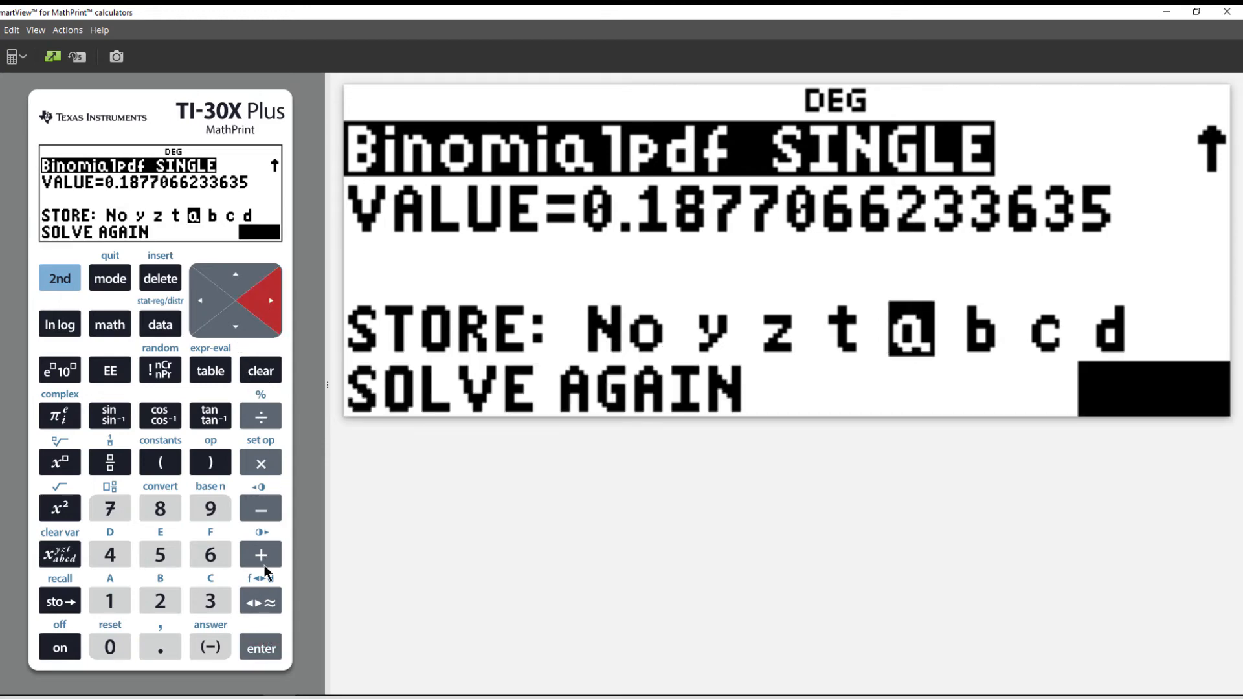
left_click(261, 647)
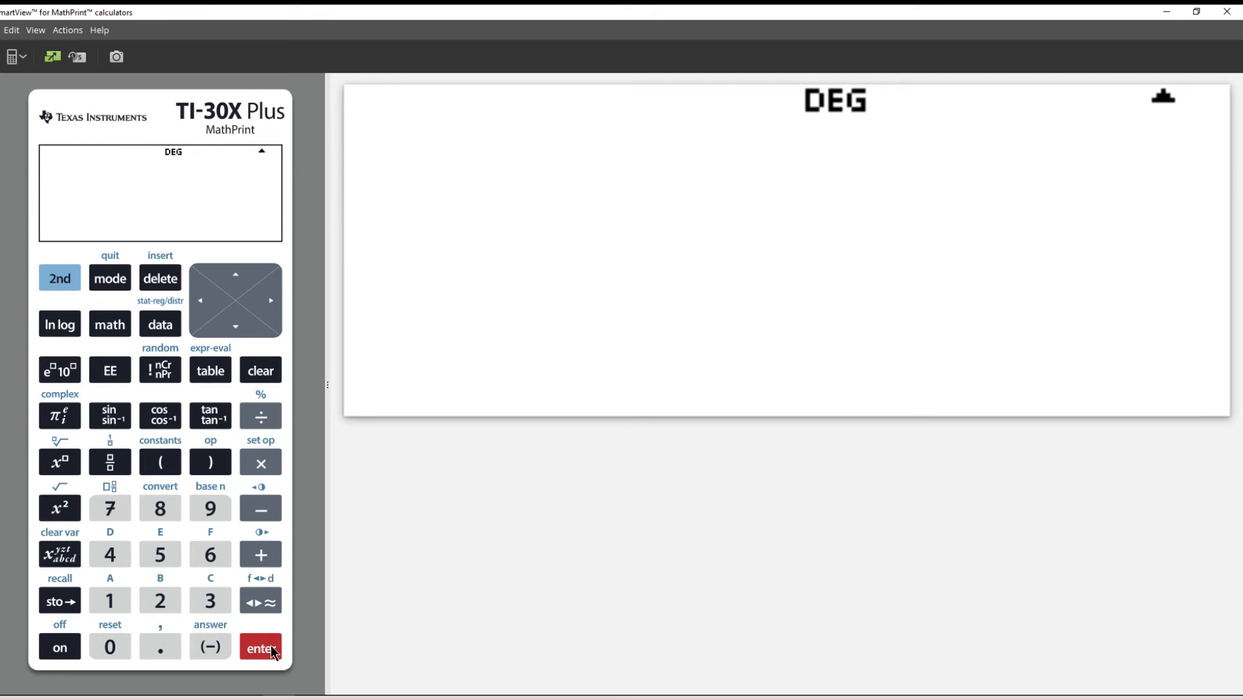
- Enter 25 nCr 2 × .04² as the start of the binomial formula
left_click(261, 647)
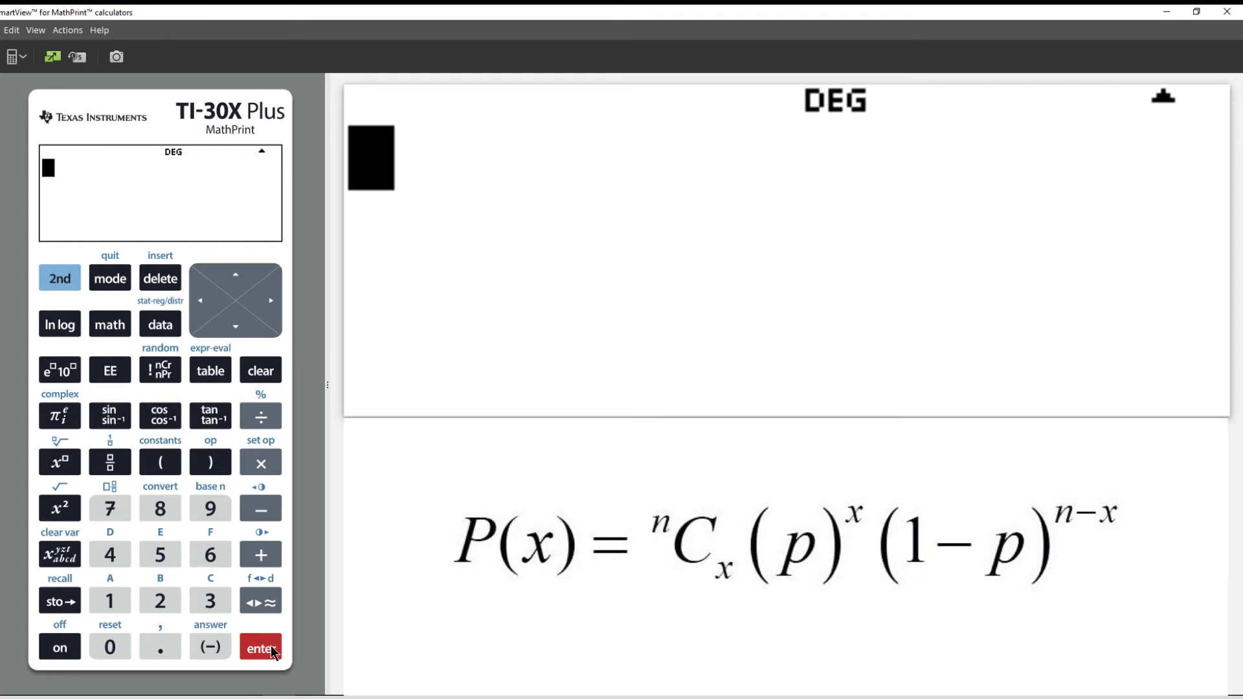
mouse_move(220, 443)
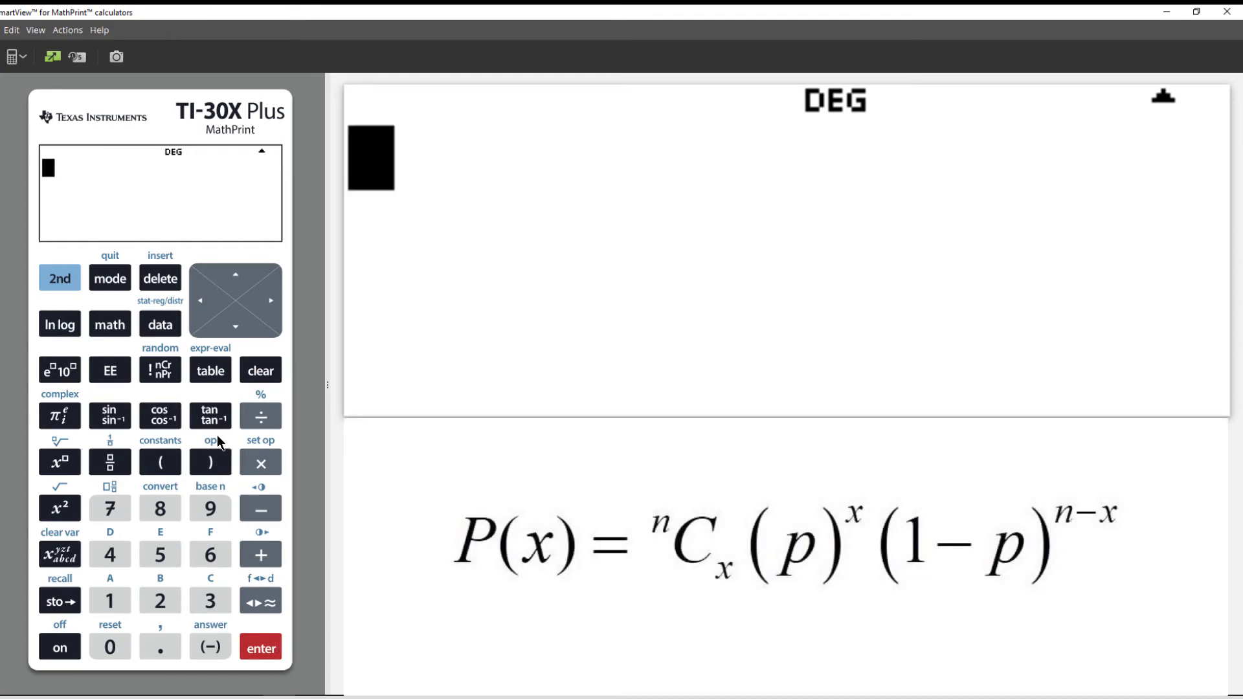
left_click(159, 554)
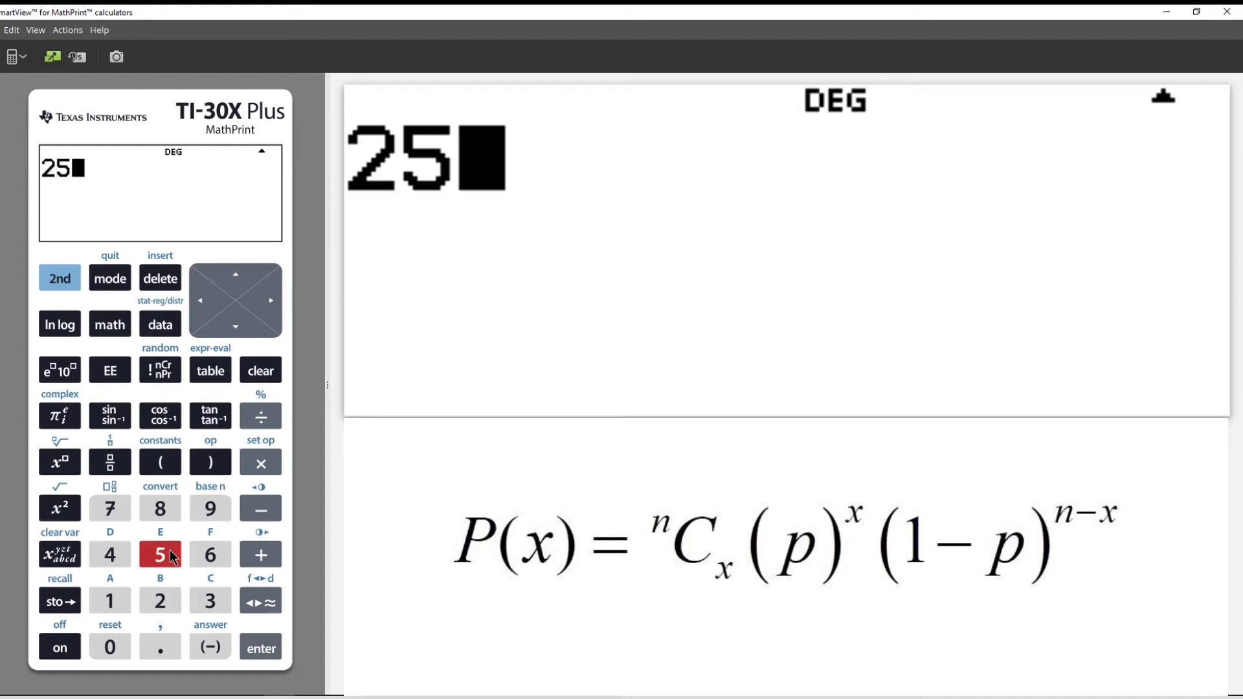
left_click(160, 371)
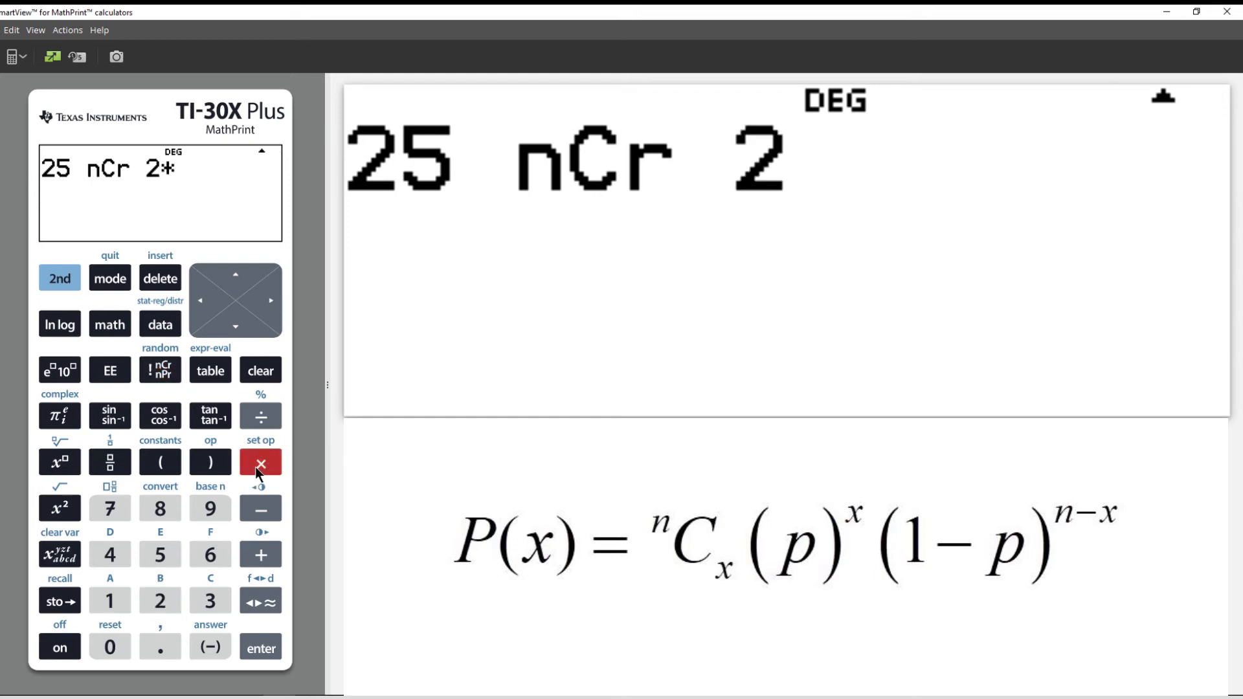
left_click(159, 648)
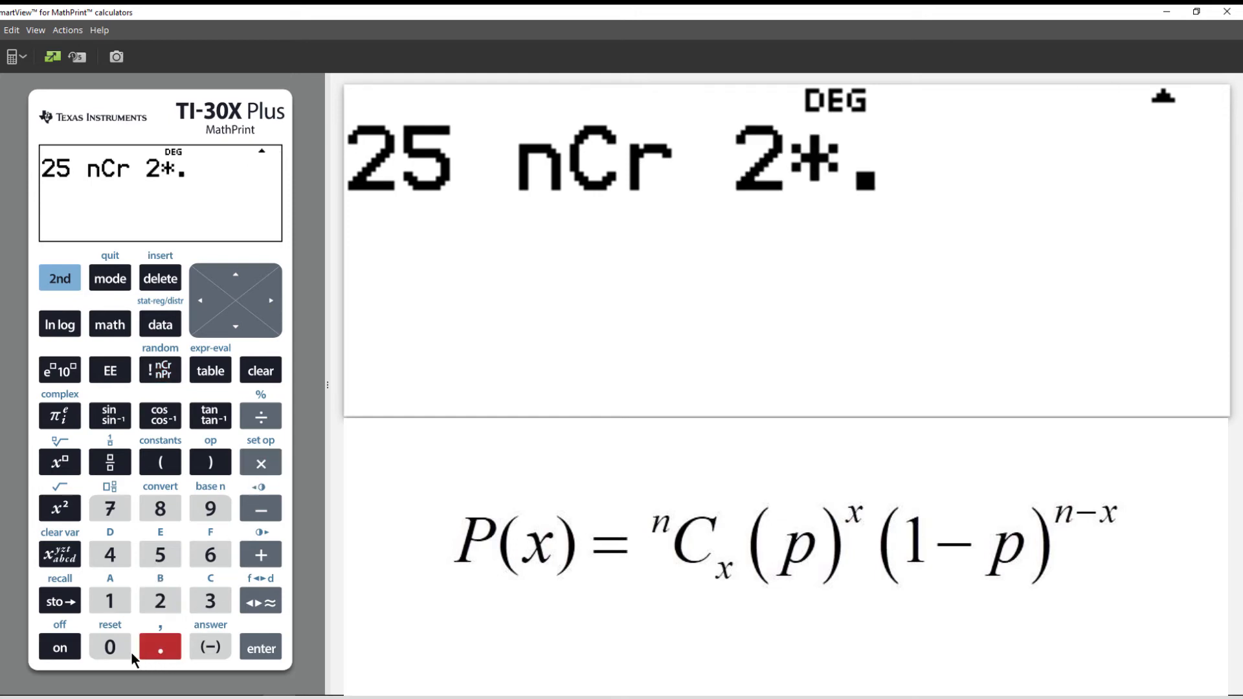
left_click(108, 554)
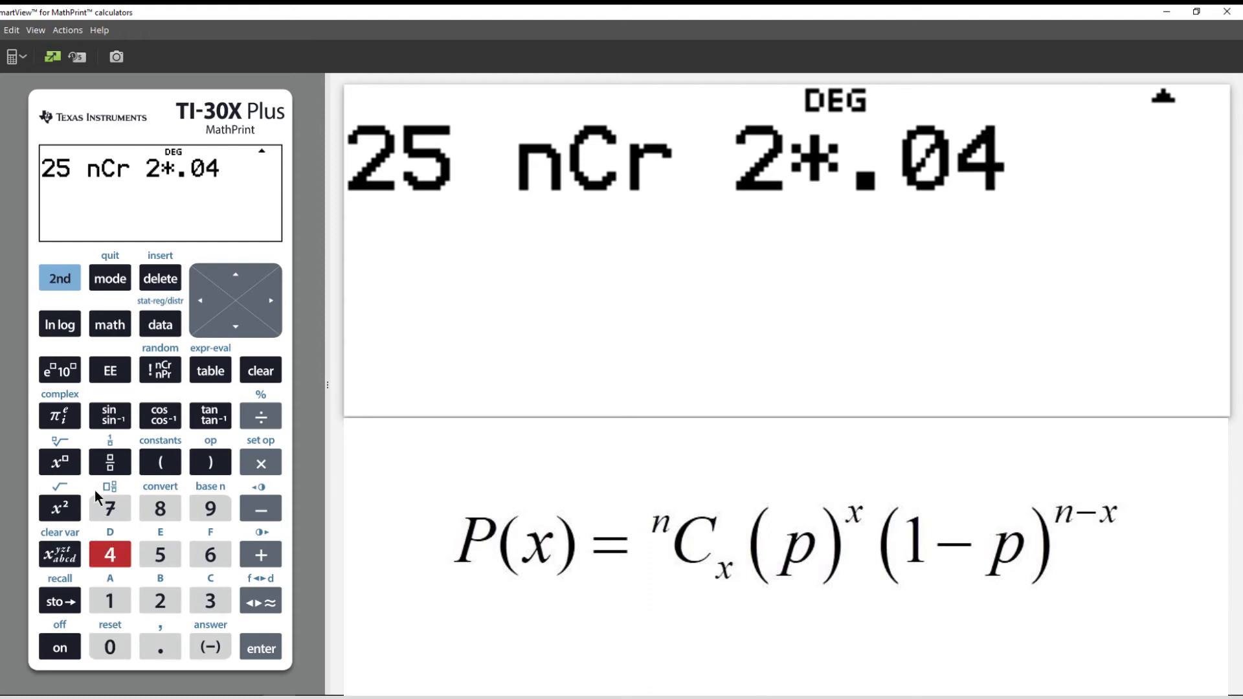
left_click(59, 463)
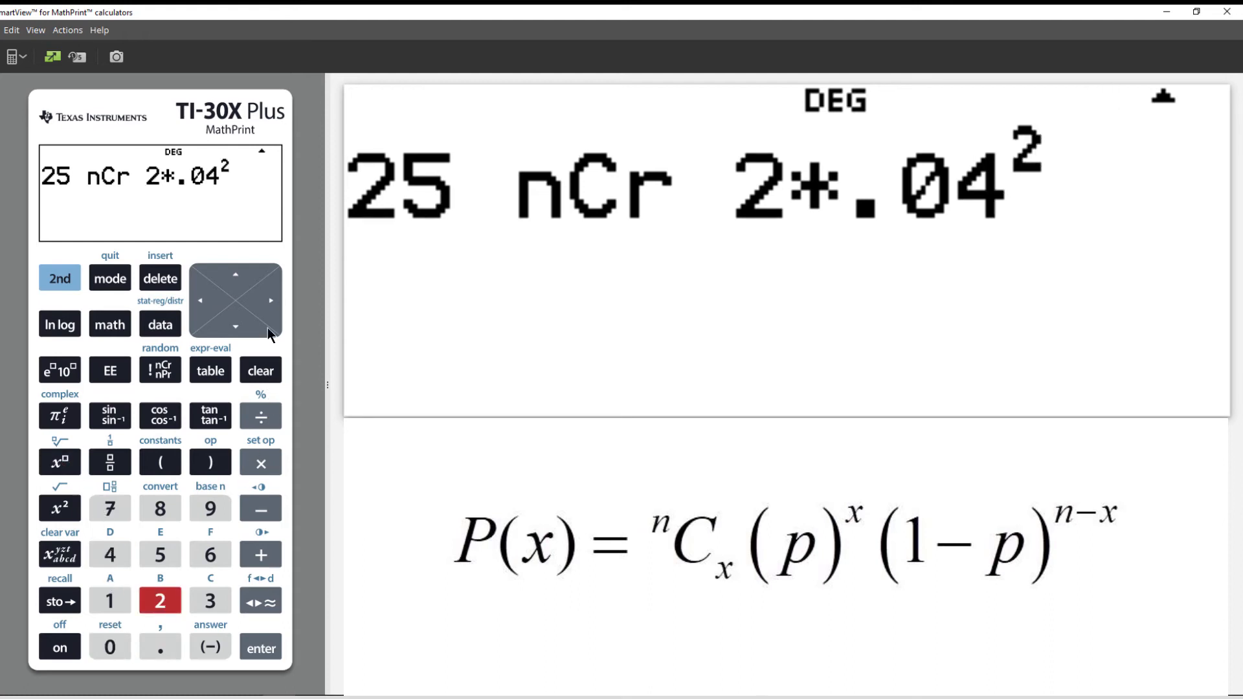
left_click(271, 299)
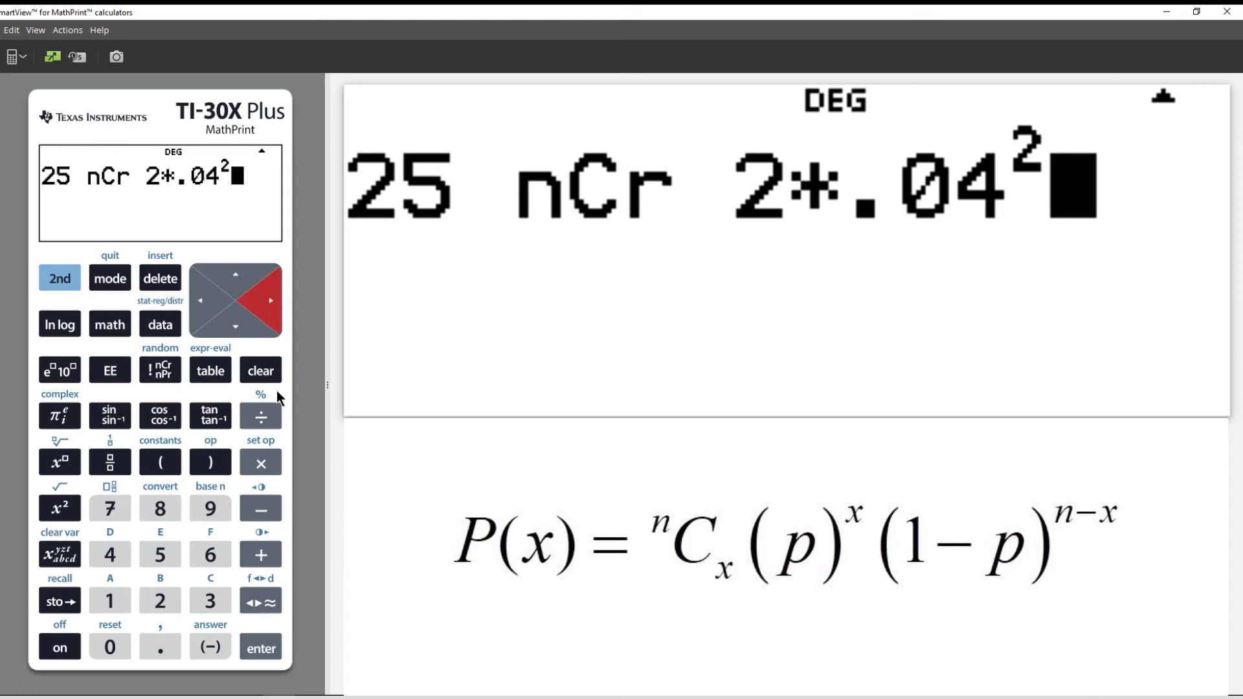
- Append × .96 raised to the 23rd power, leaving the expression unevaluated
left_click(260, 464)
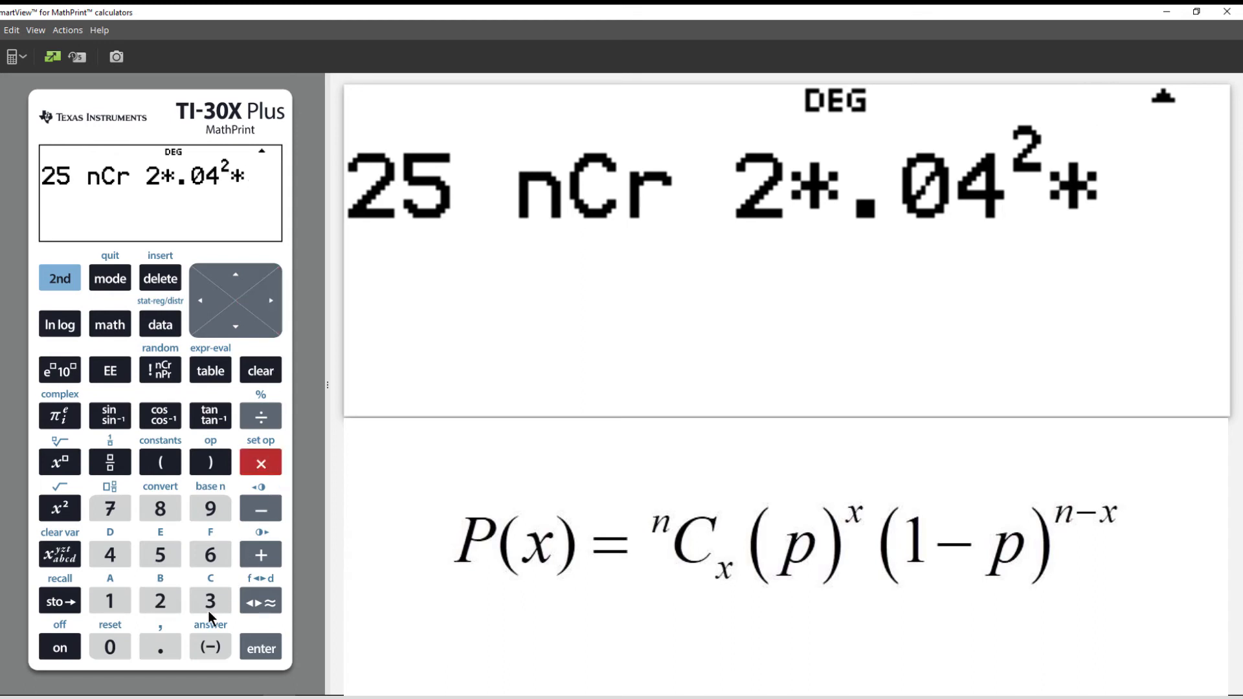
left_click(161, 647)
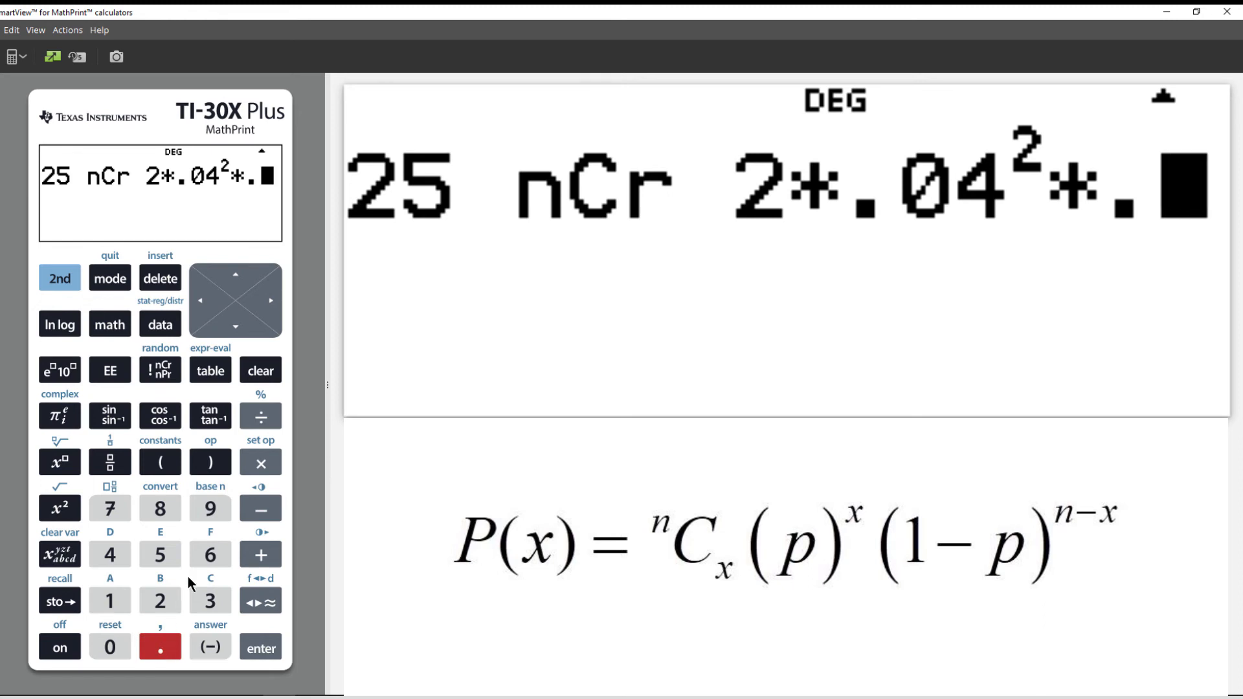
left_click(210, 554)
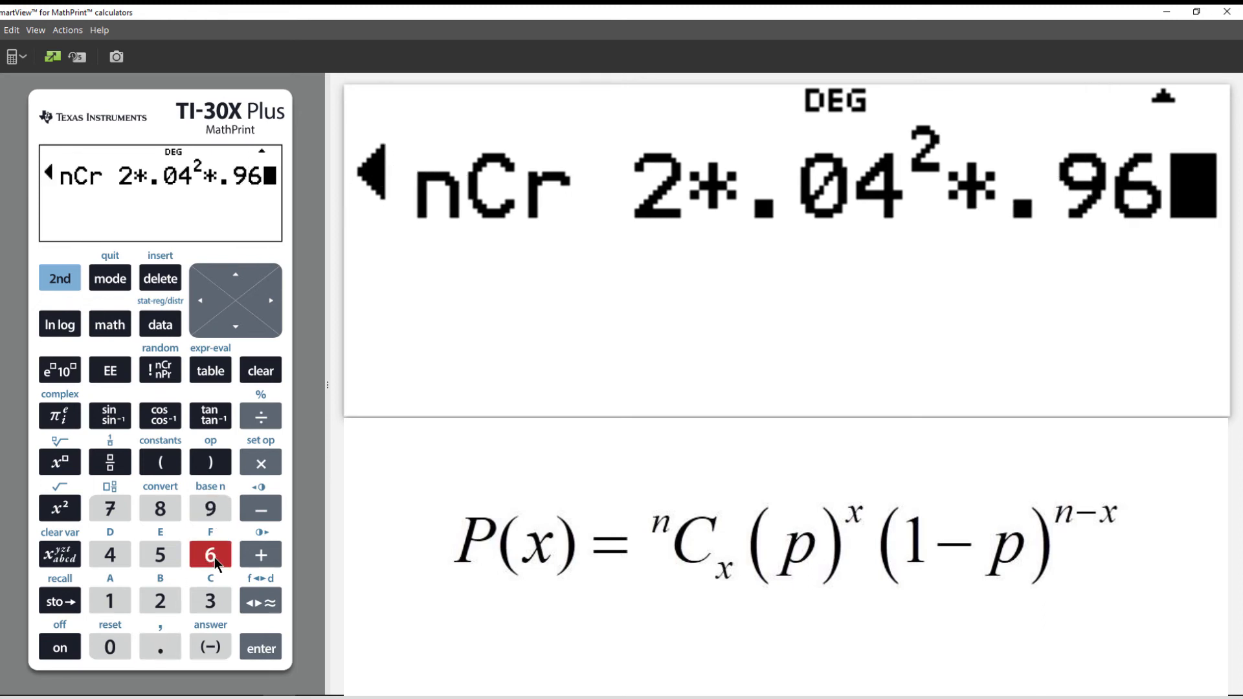
mouse_move(60, 462)
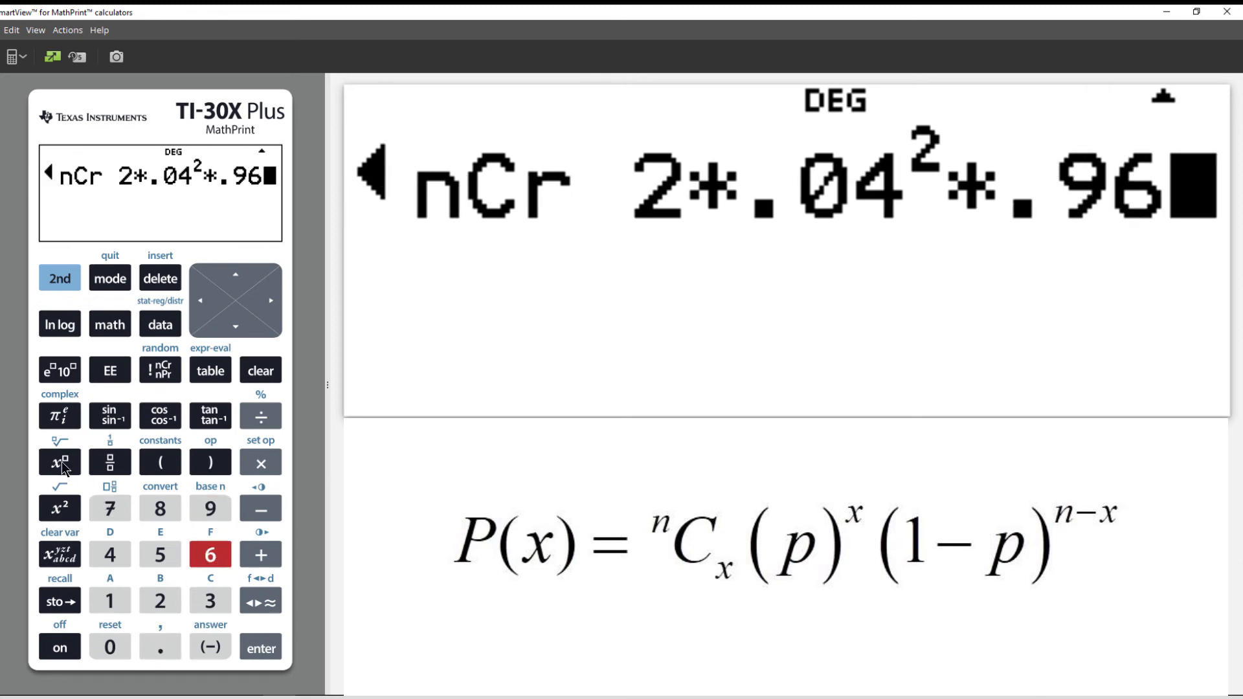
left_click(159, 601)
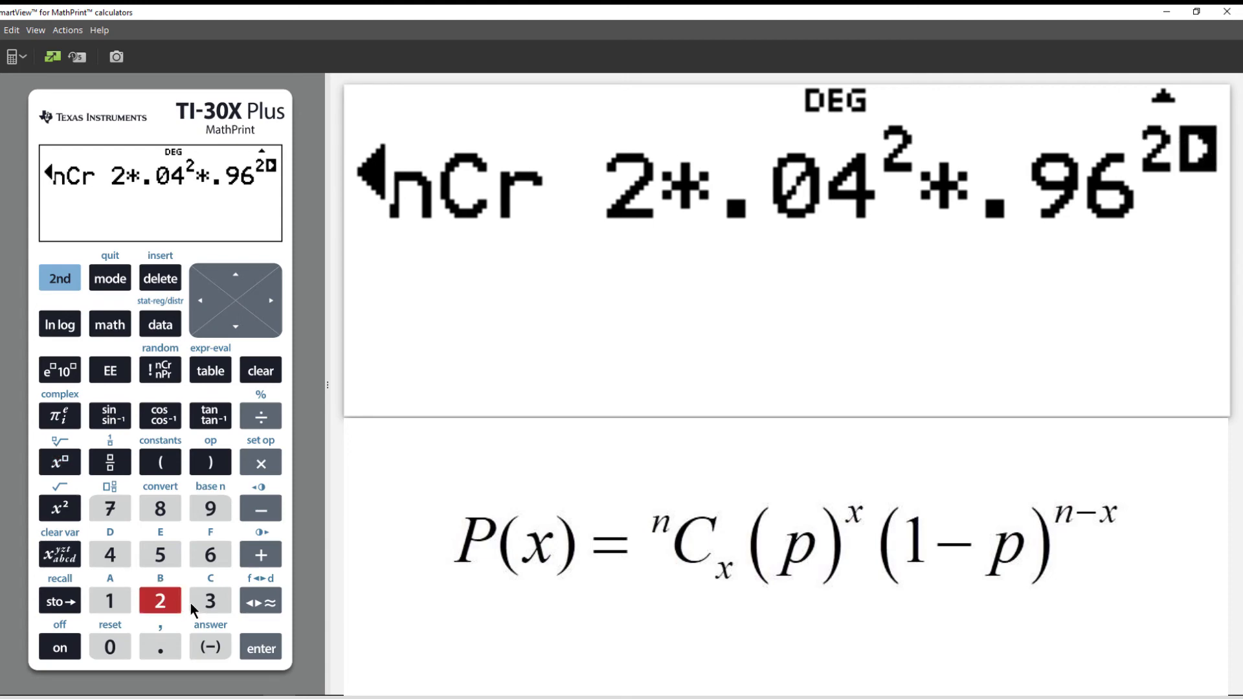
left_click(210, 601)
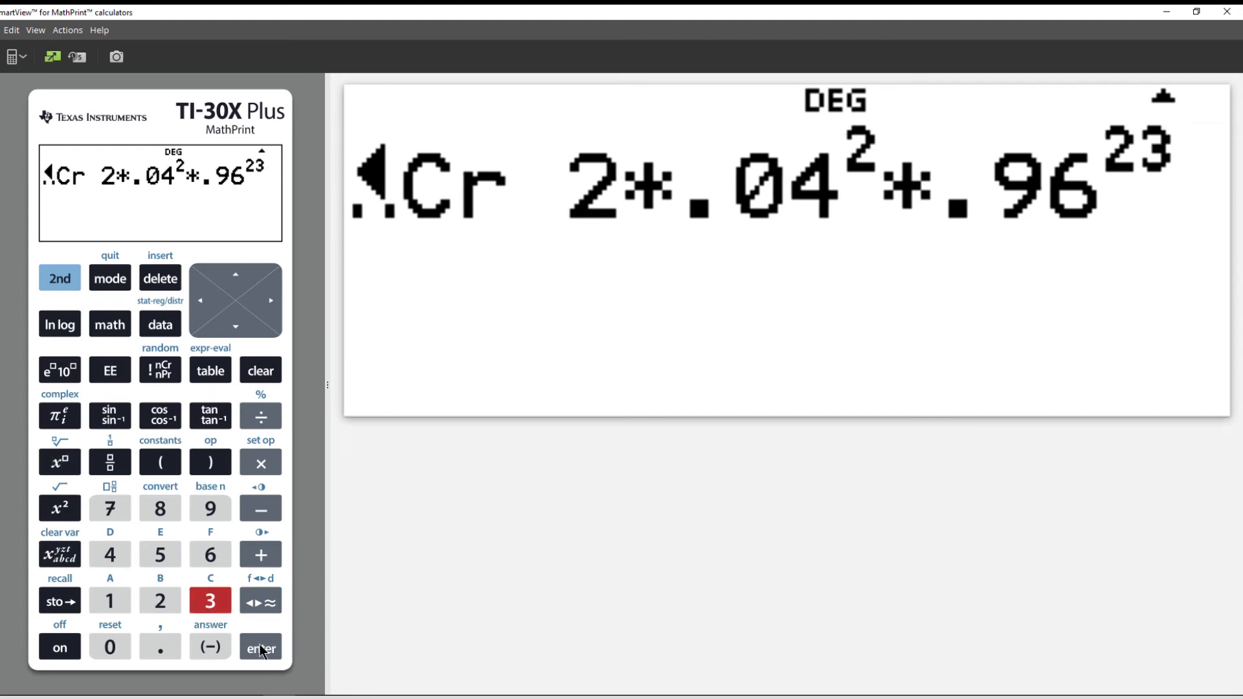
- Evaluate the formula to 0.187706623 and recall variable a showing the same value
left_click(260, 648)
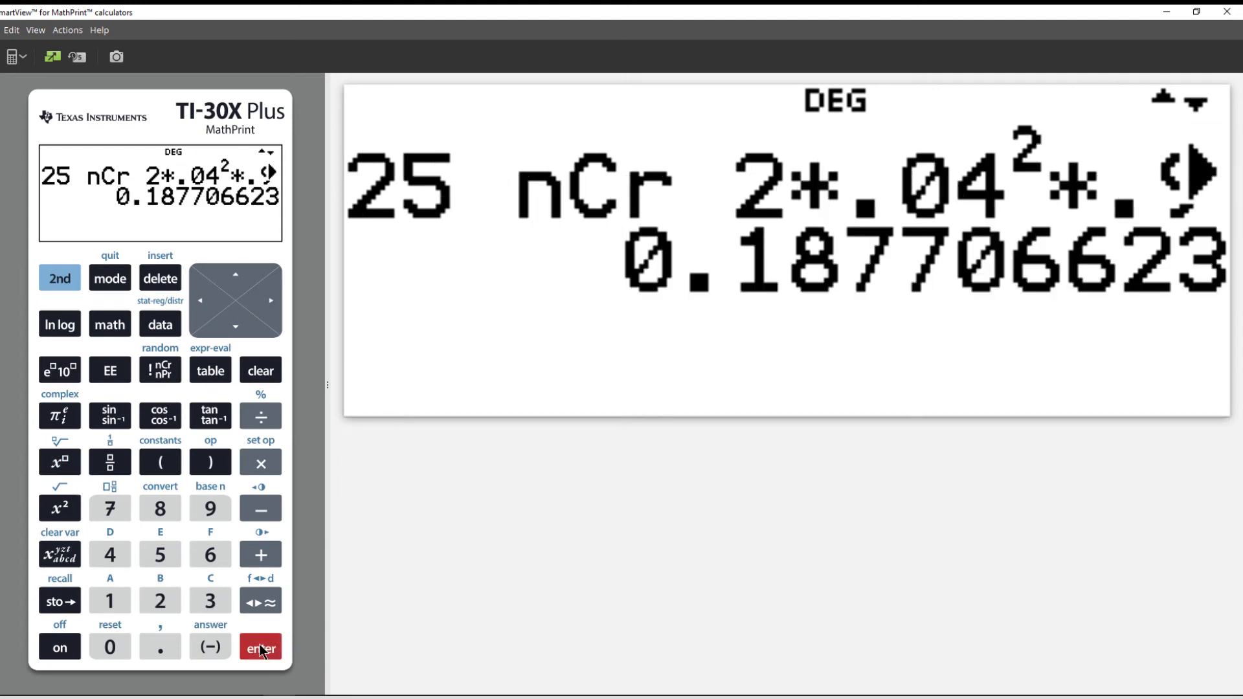
mouse_move(59, 555)
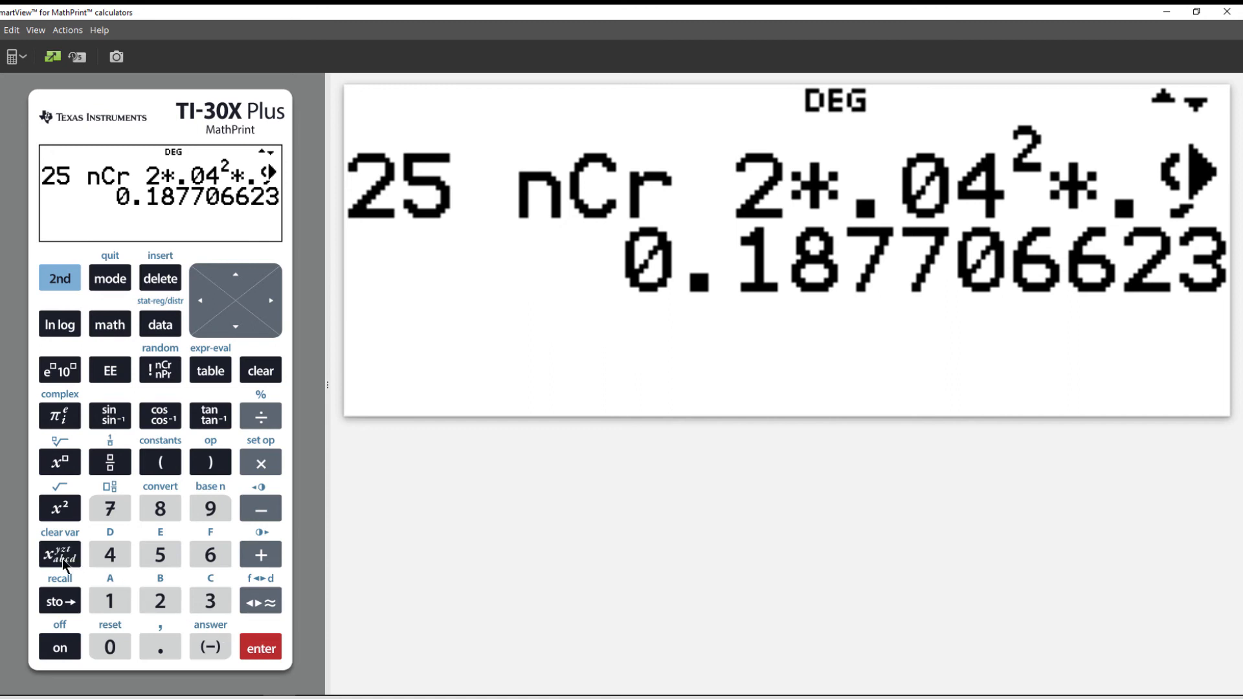
left_click(59, 556)
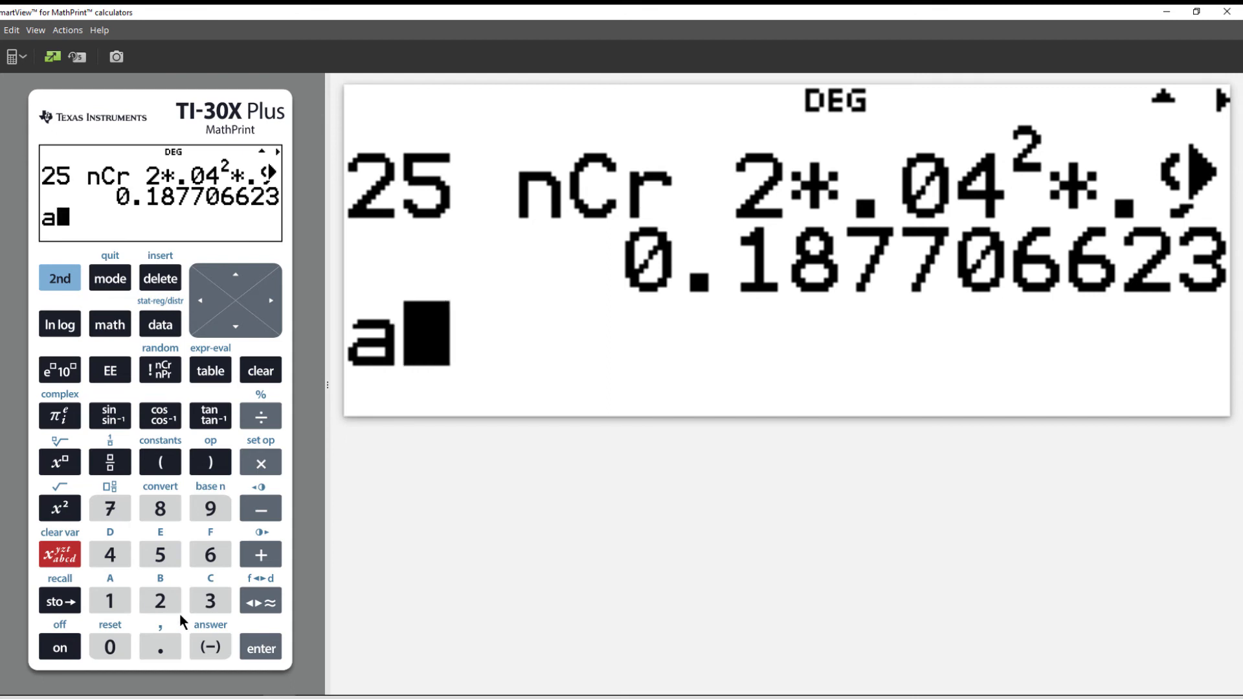
left_click(260, 647)
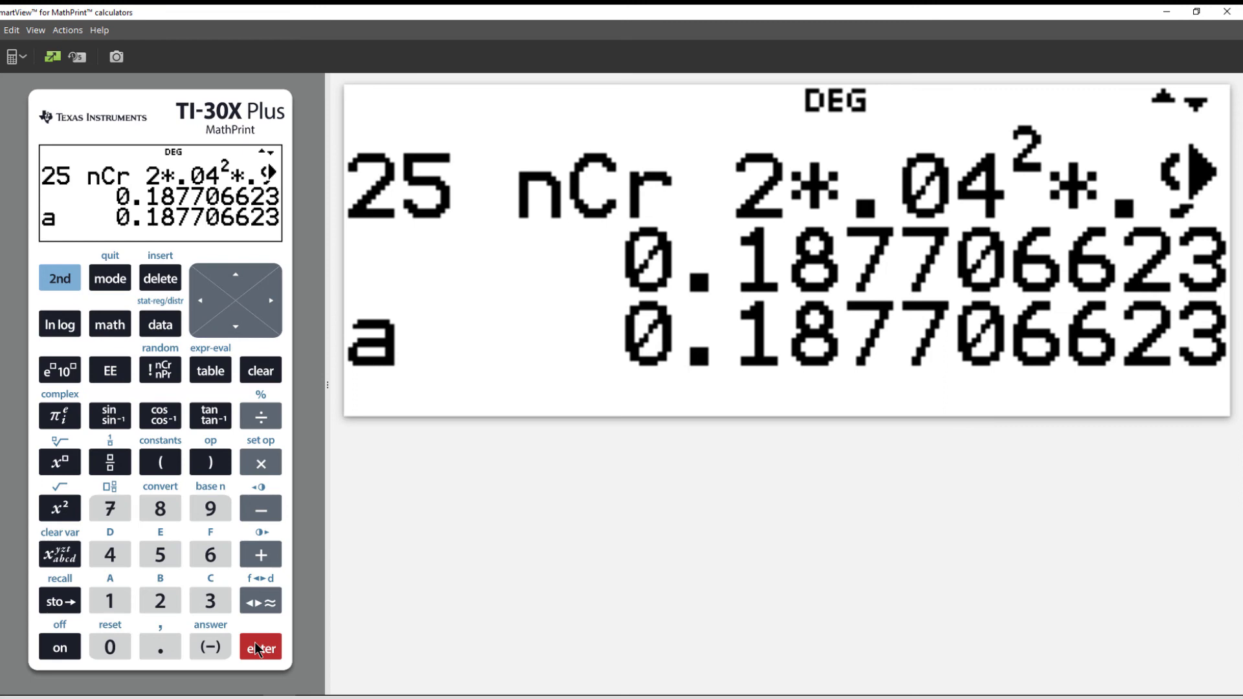
mouse_move(260, 649)
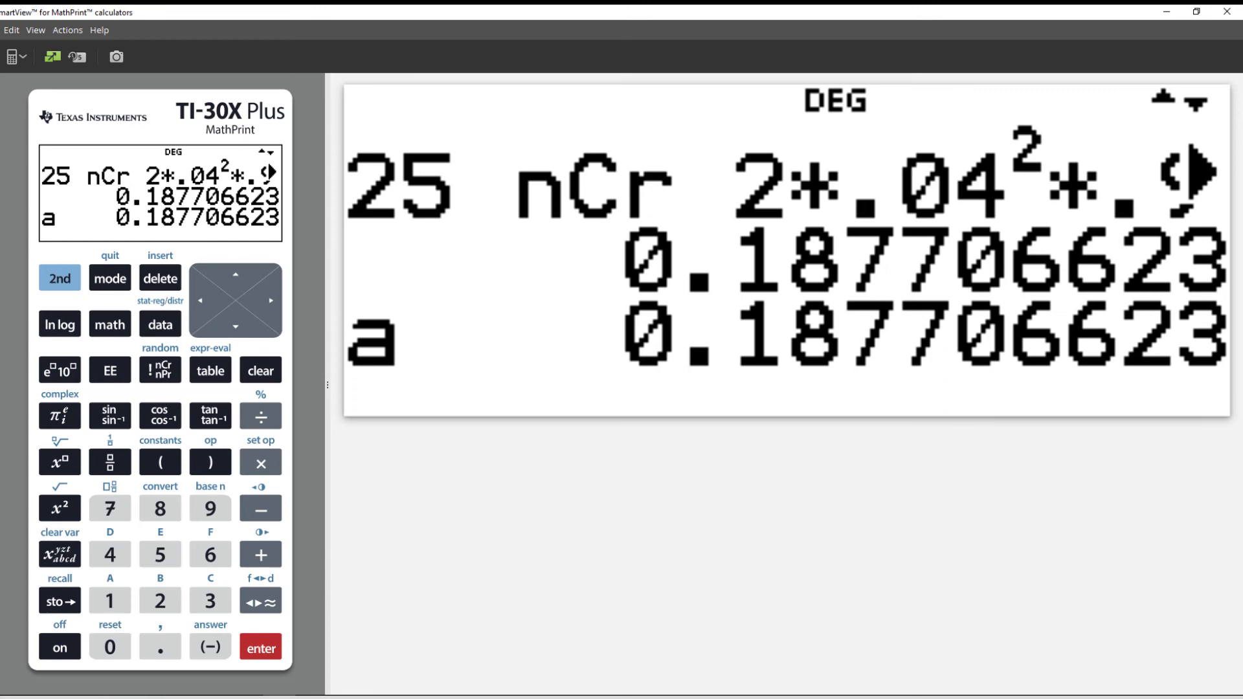